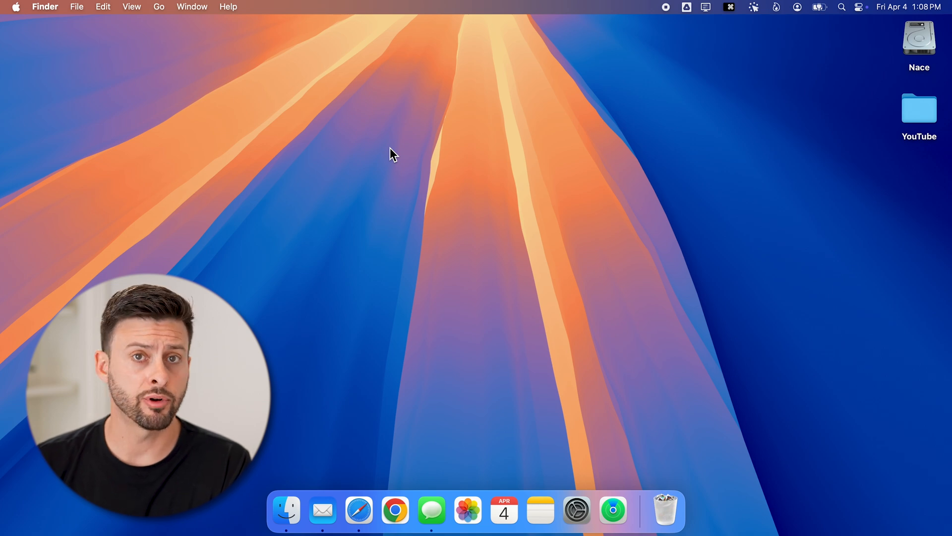
mouse_move(395, 509)
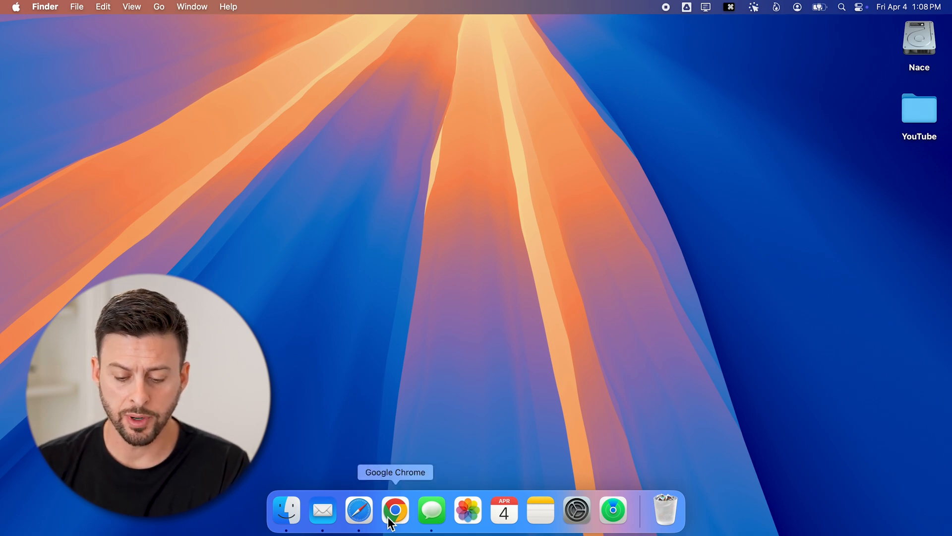
Launch Google Chrome from the Dock to open the Google homepage
click(395, 510)
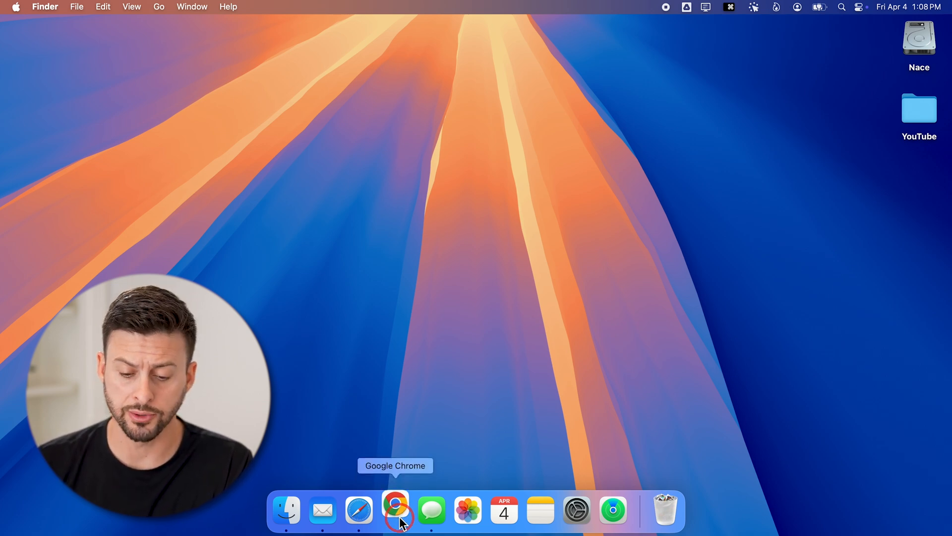
click(396, 510)
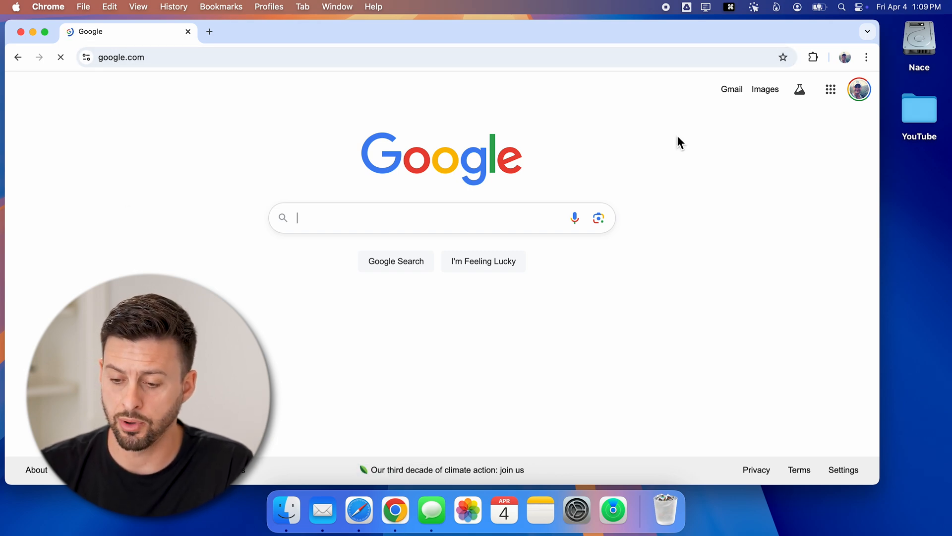
mouse_move(867, 57)
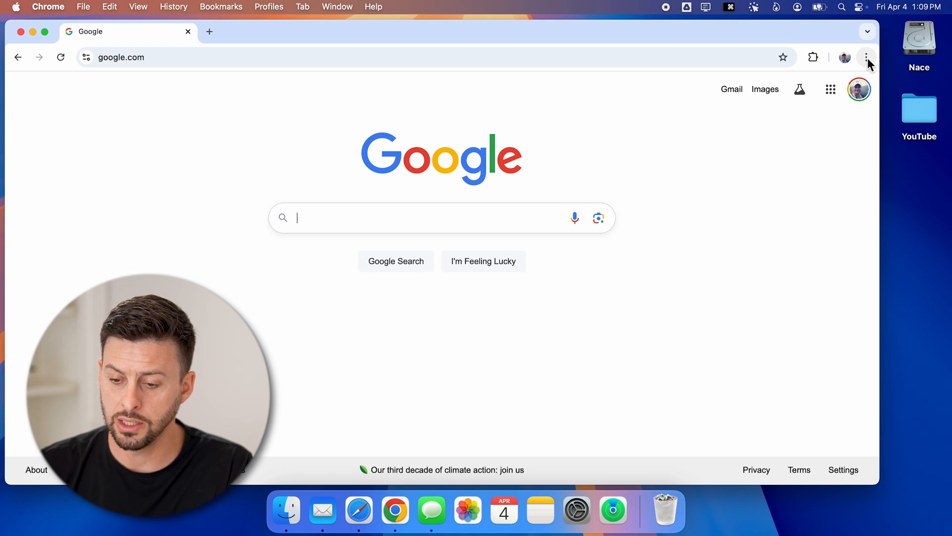
mouse_move(866, 57)
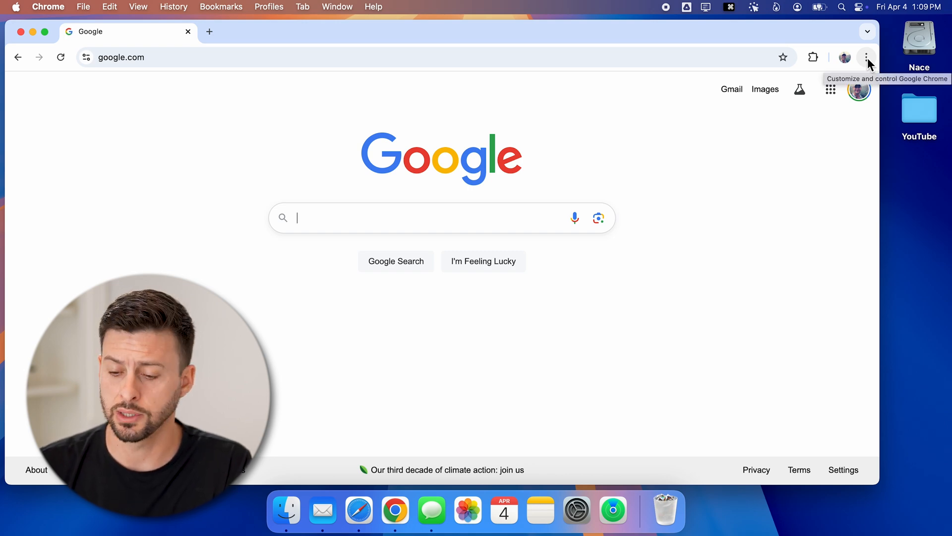
Install the Google homepage as a Chrome web app named Google
click(867, 57)
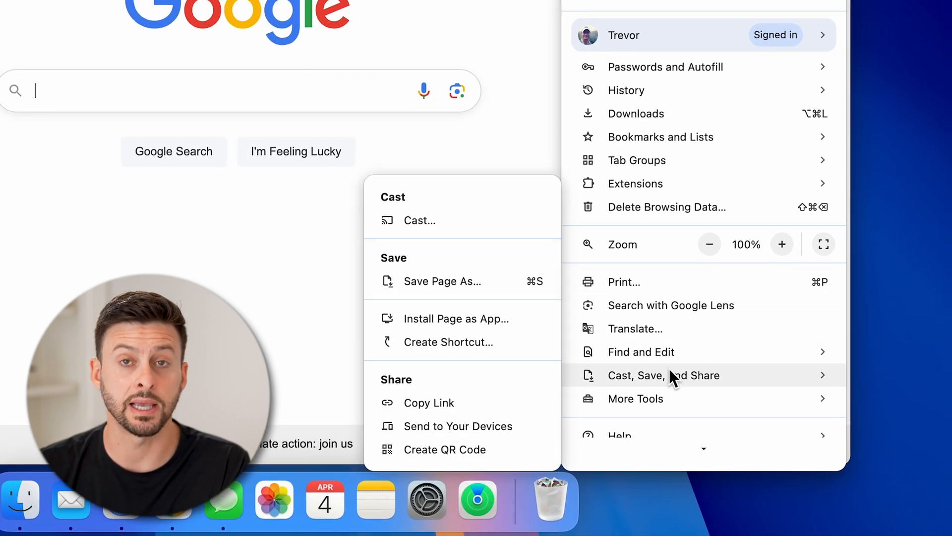
mouse_move(449, 342)
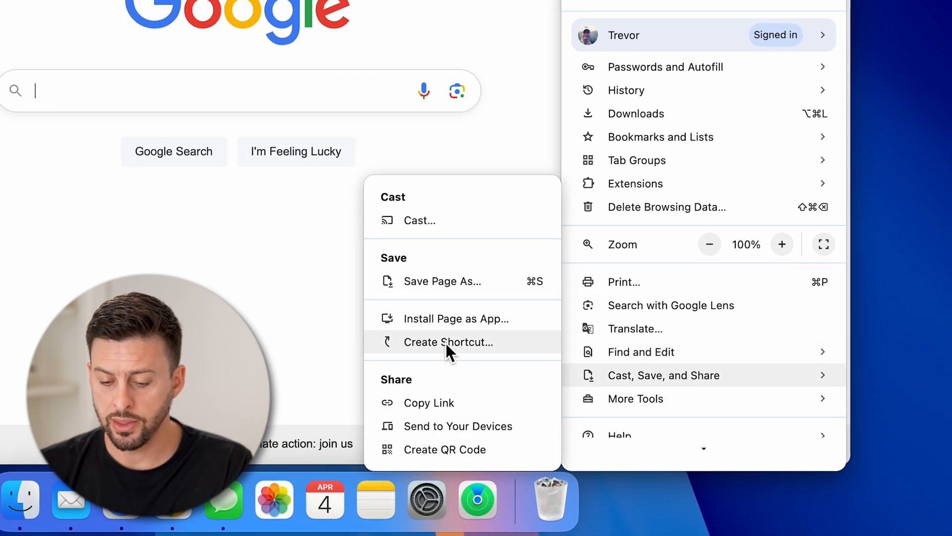
mouse_move(425, 319)
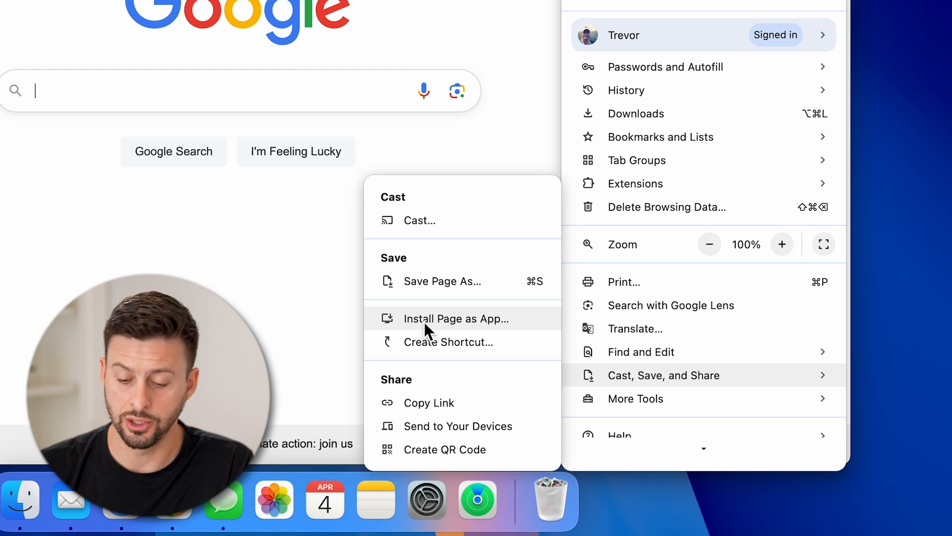
click(455, 318)
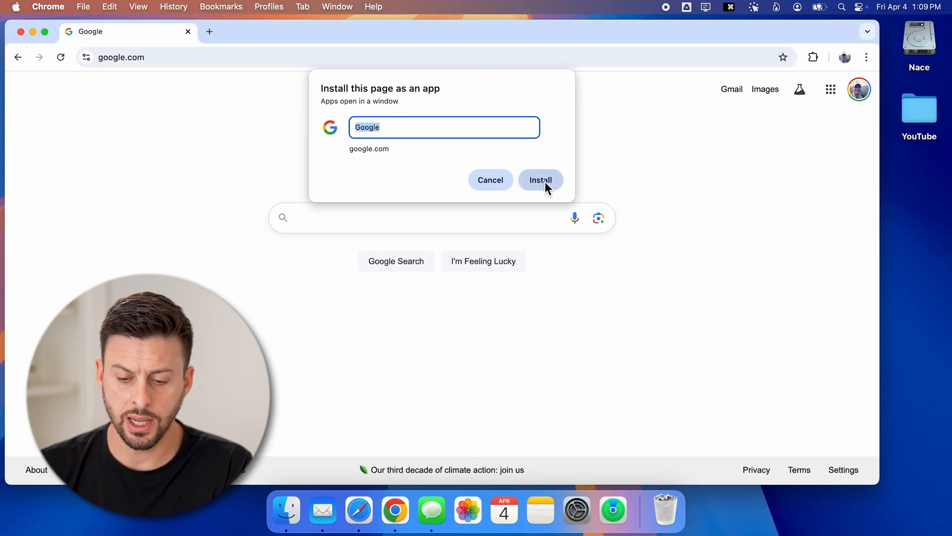
click(540, 179)
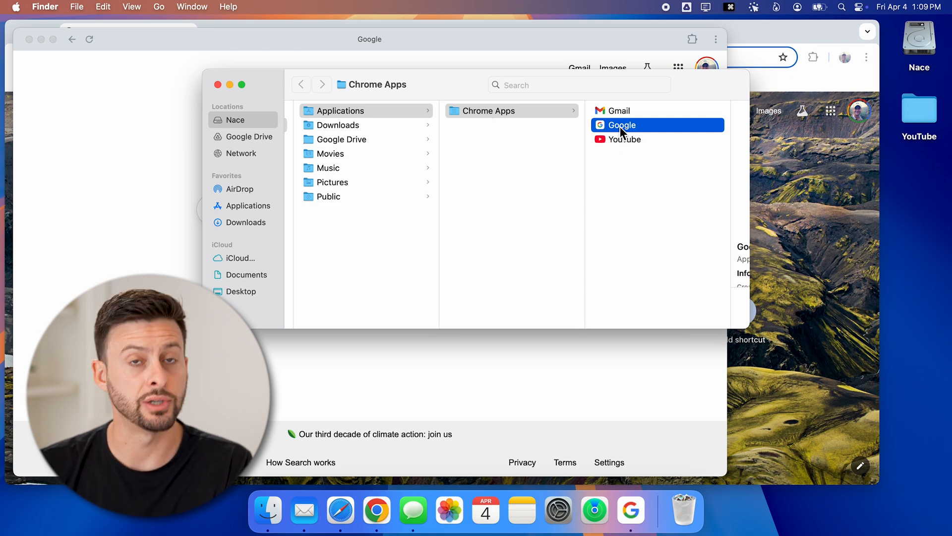
mouse_move(630, 510)
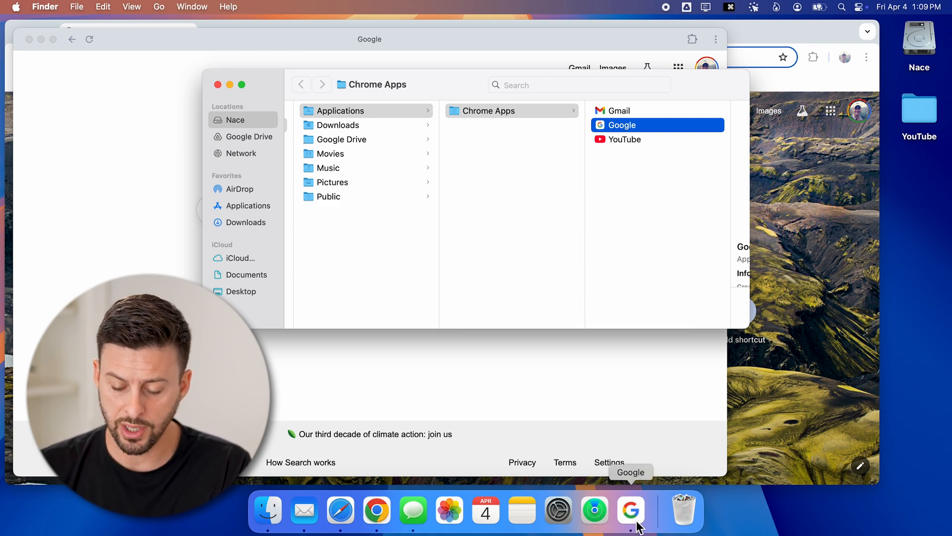
Launch the Google app from the Dock and YouTube from Chrome Apps in Finder
click(630, 510)
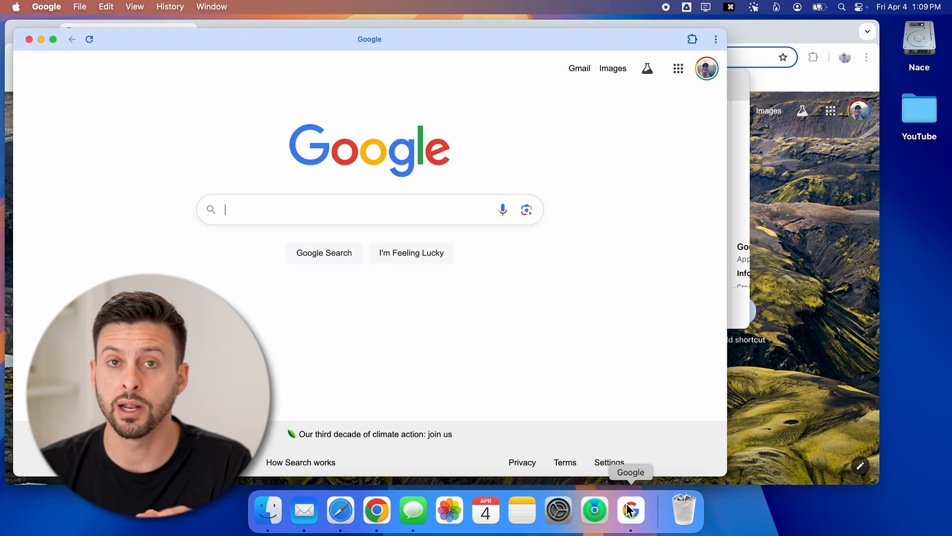
mouse_move(661, 407)
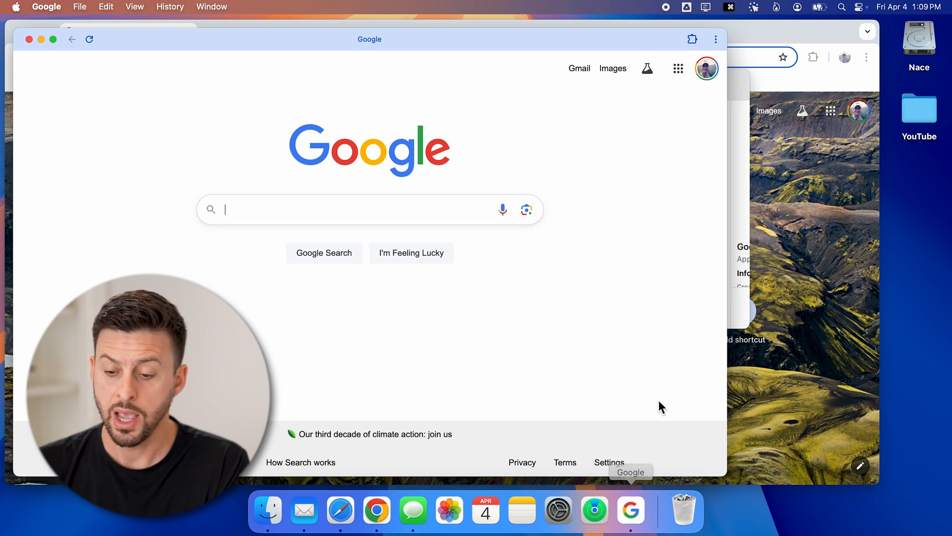
mouse_move(744, 193)
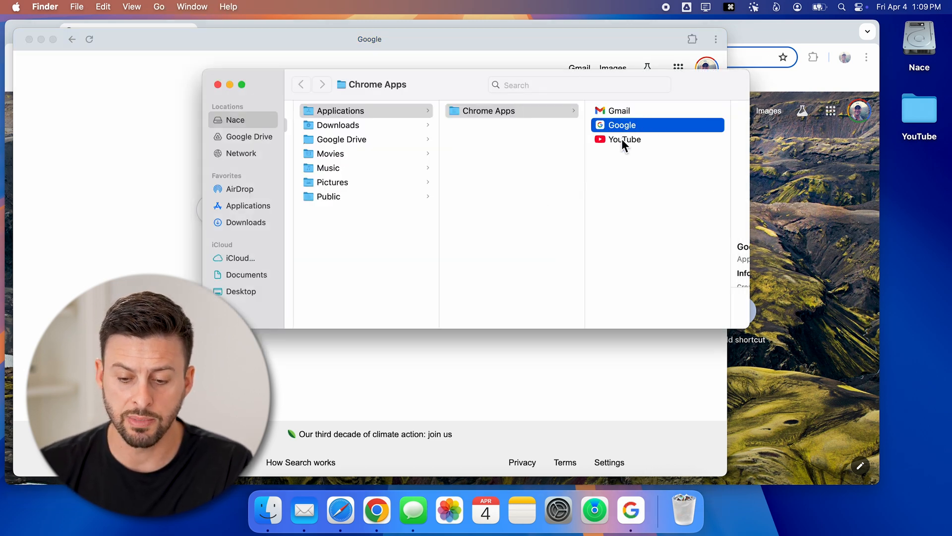
double_click(624, 139)
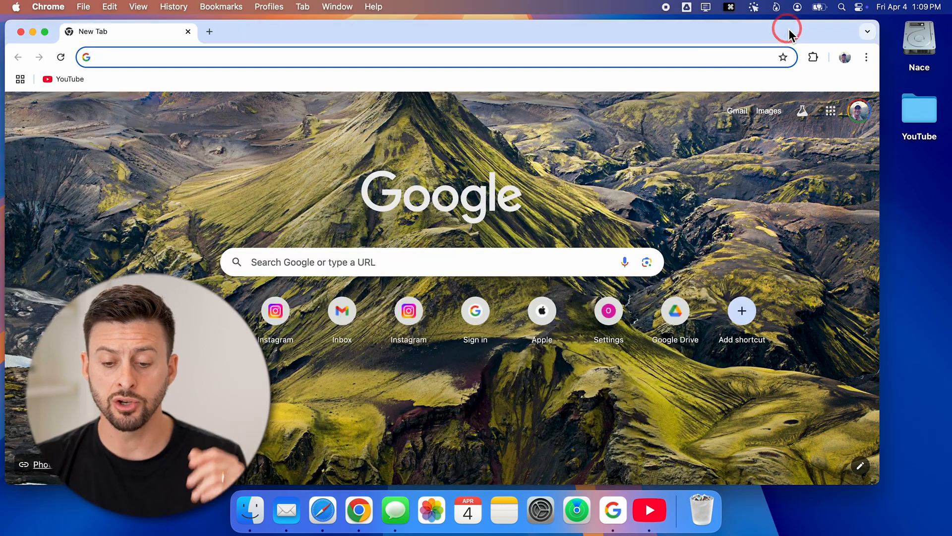
mouse_move(667, 57)
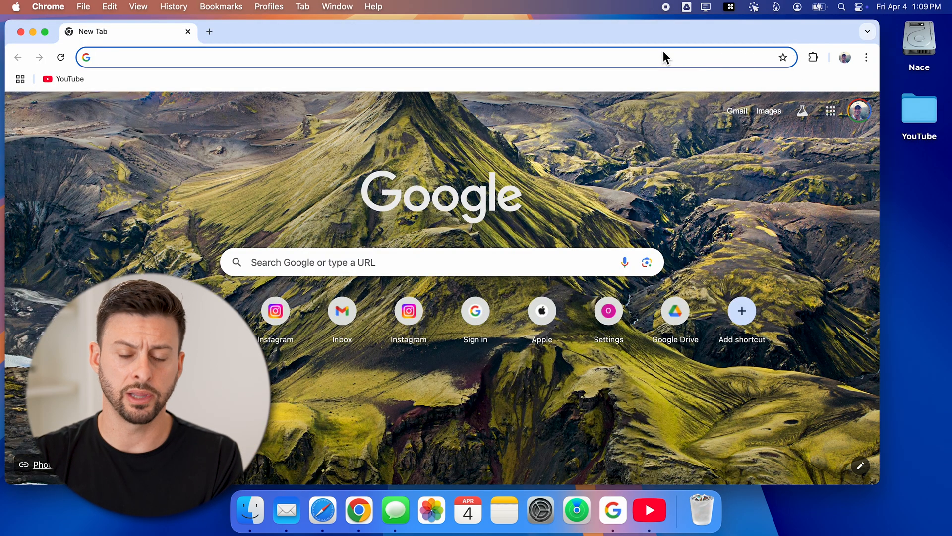
Go to photos.google.com and install Google Photos as a Chrome web app
text(photos.g)
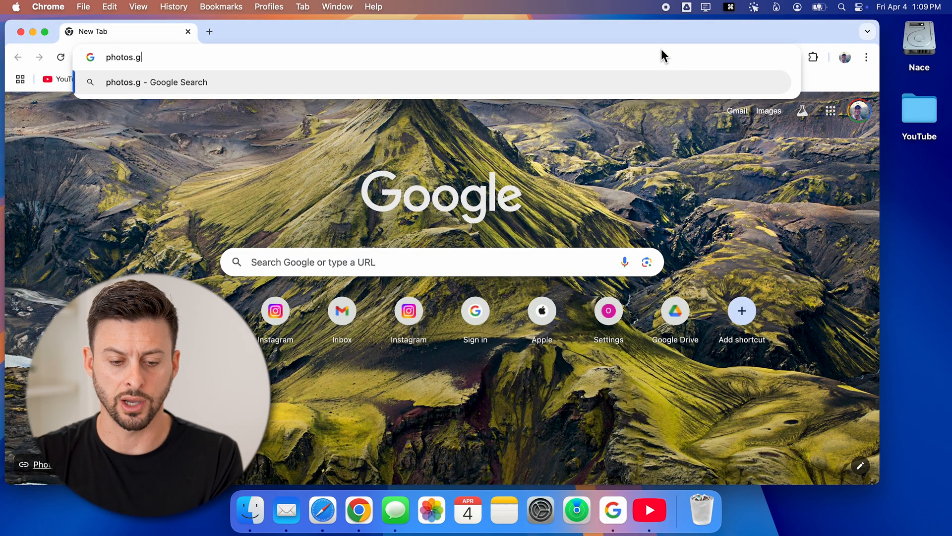
key(Return)
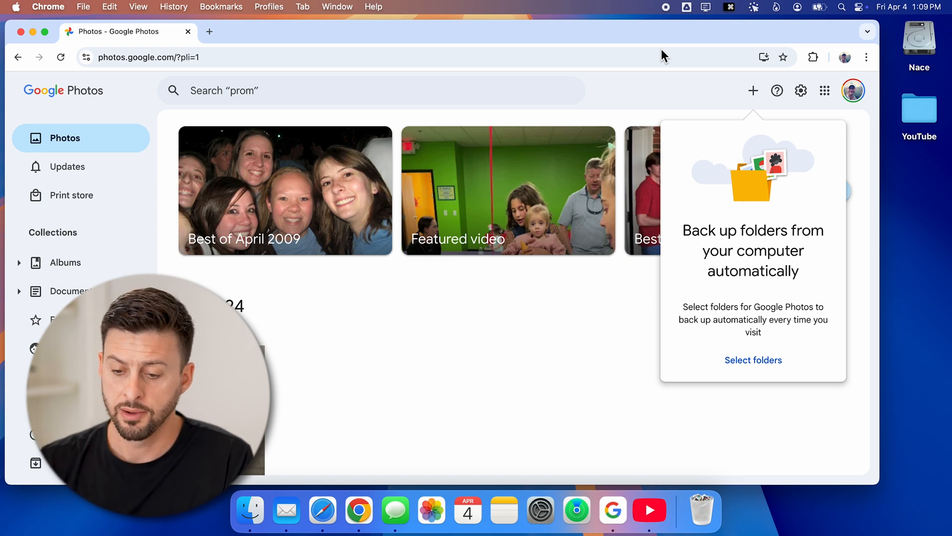
mouse_move(866, 57)
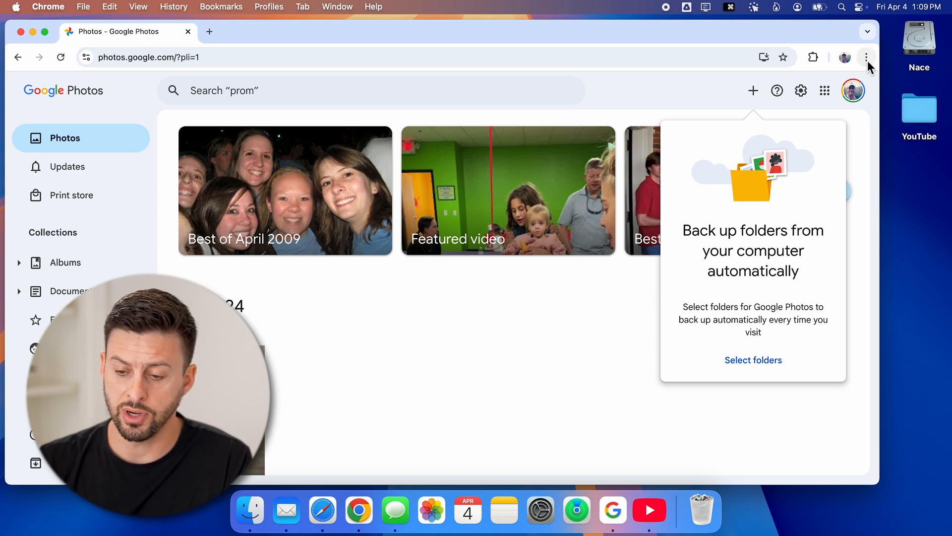
click(866, 57)
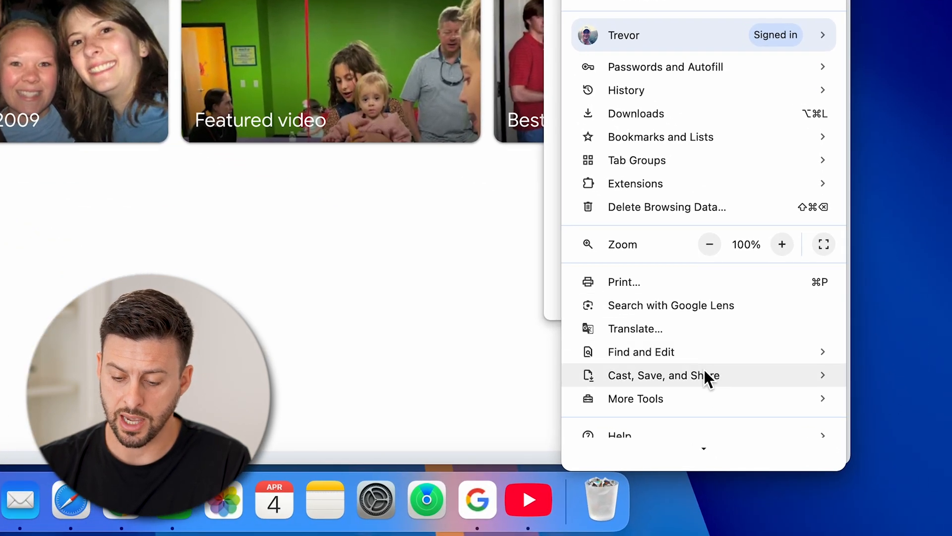
click(663, 375)
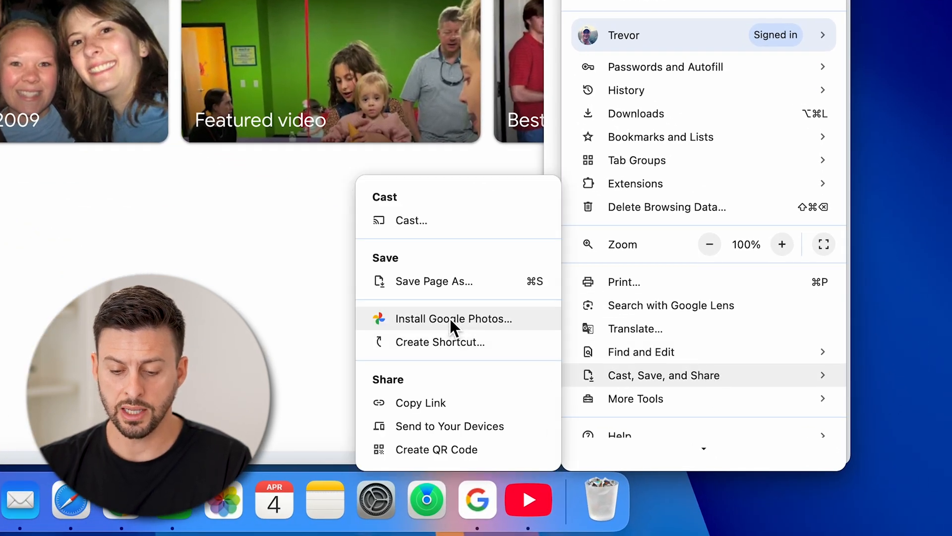
click(452, 318)
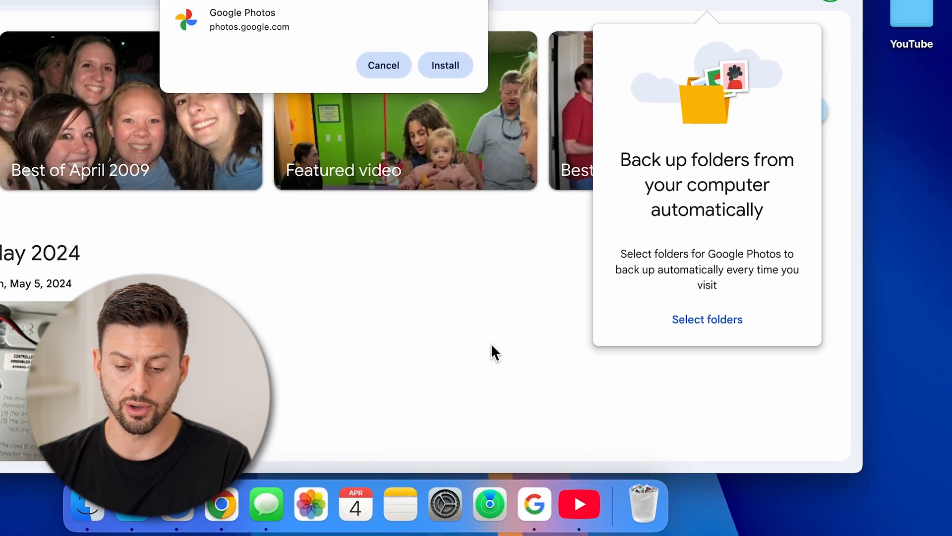
click(445, 65)
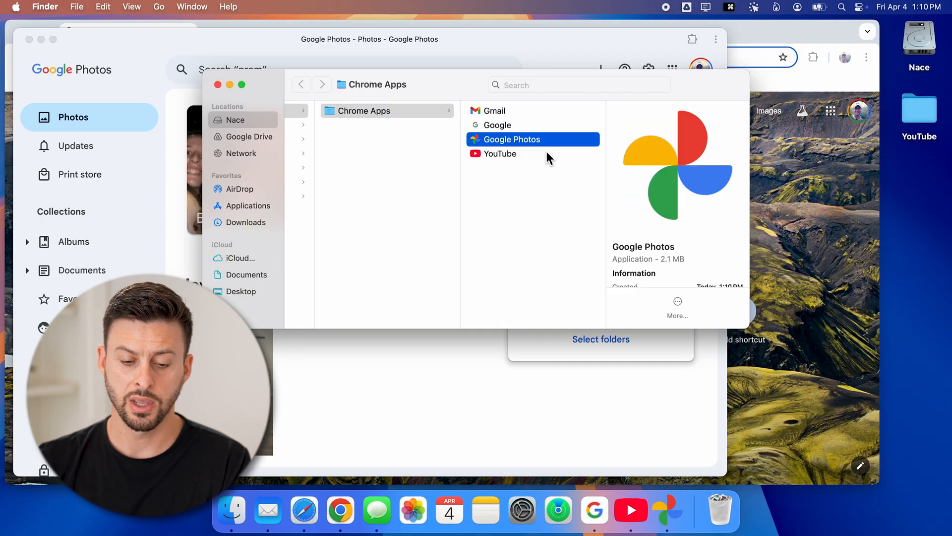